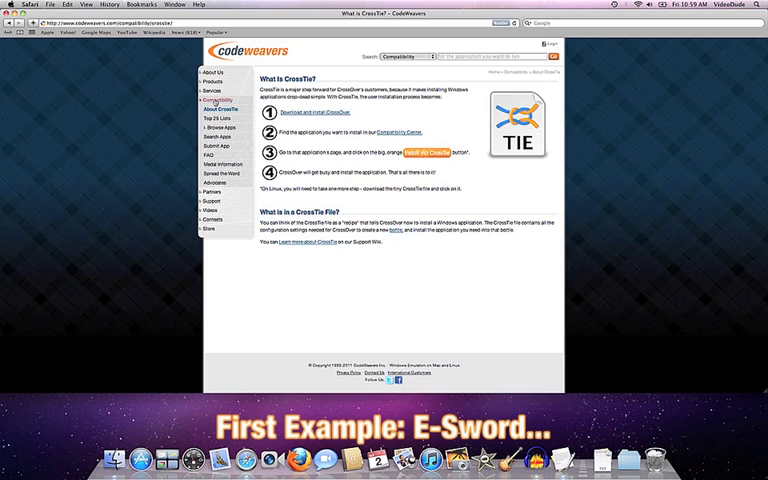
# Navigate from the CrossTie explanation page to the e-Sword compatibility entry.
pyautogui.click(216, 100)
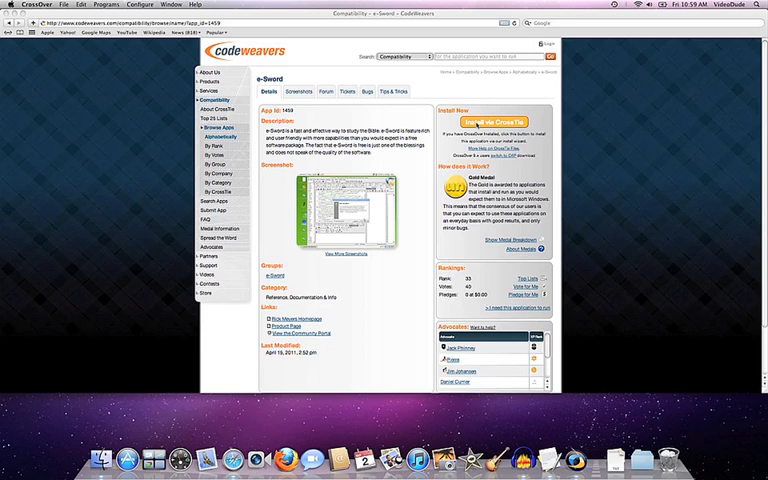
# Start Install via CrossTie for e-Sword and expand the Installation notes section.
pyautogui.click(486, 120)
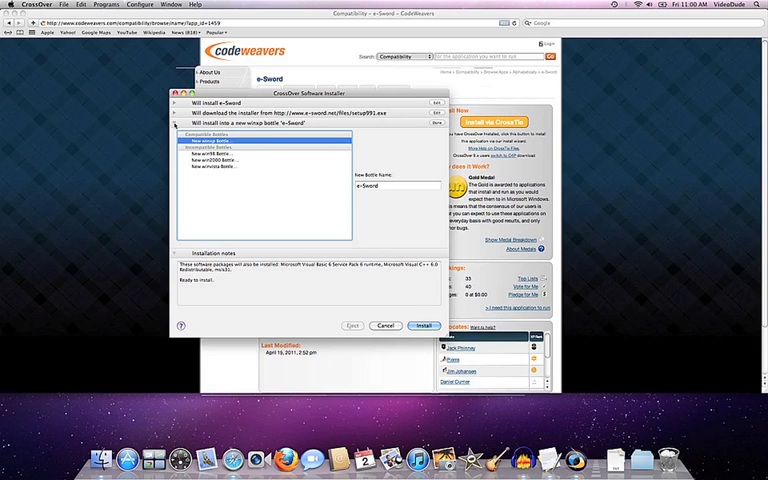
pyautogui.click(176, 122)
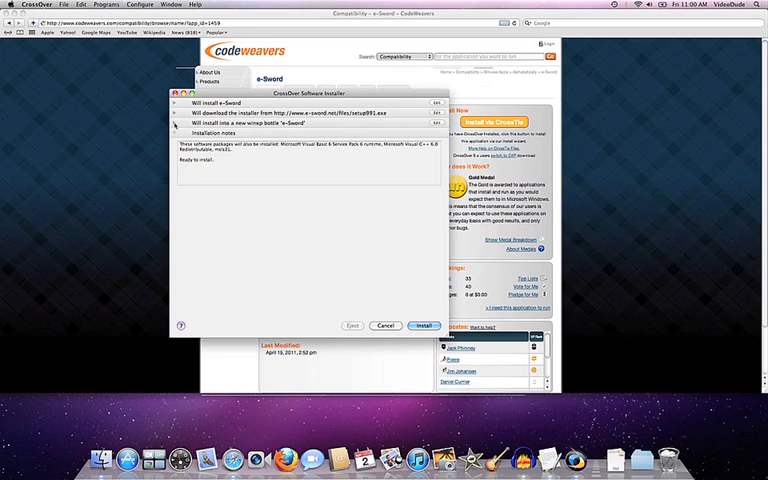
pyautogui.moveTo(270, 132)
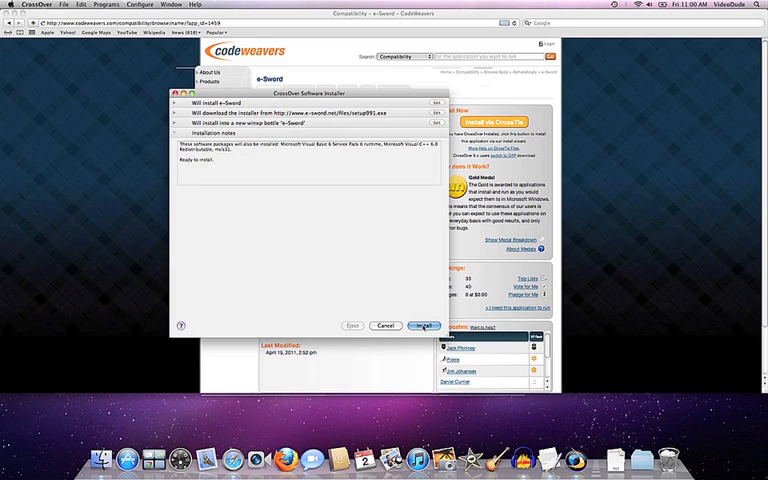
# Begin the e-Sword install and accept the Visual Basic runtime licence agreement.
pyautogui.click(422, 326)
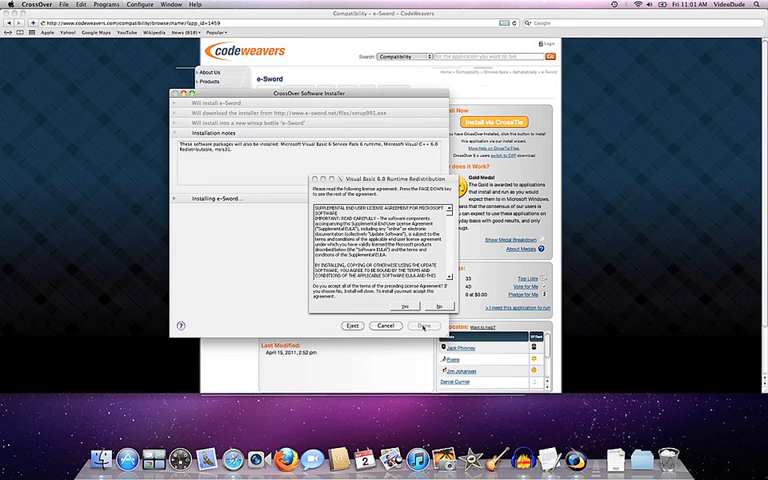
pyautogui.click(404, 308)
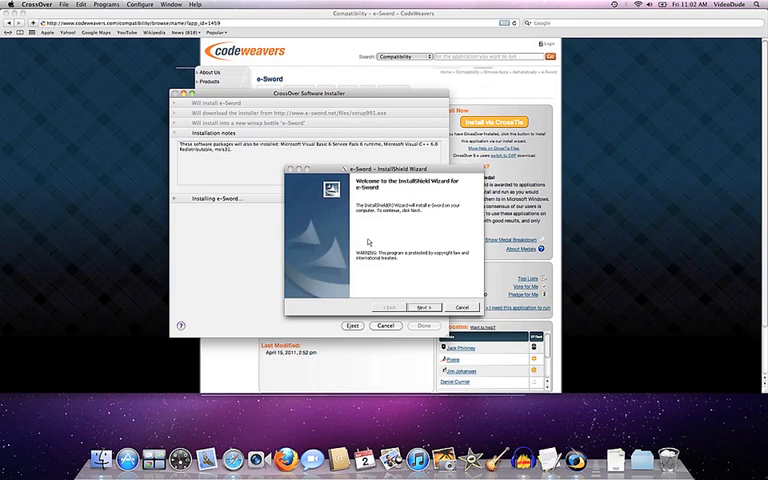
# Run the InstallShield wizard: accept the licence, keep the default folder, install and finish.
pyautogui.click(424, 308)
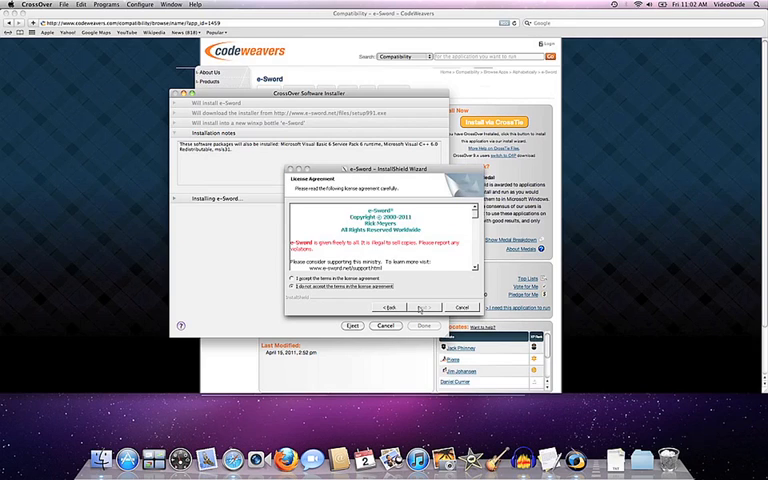
pyautogui.click(288, 280)
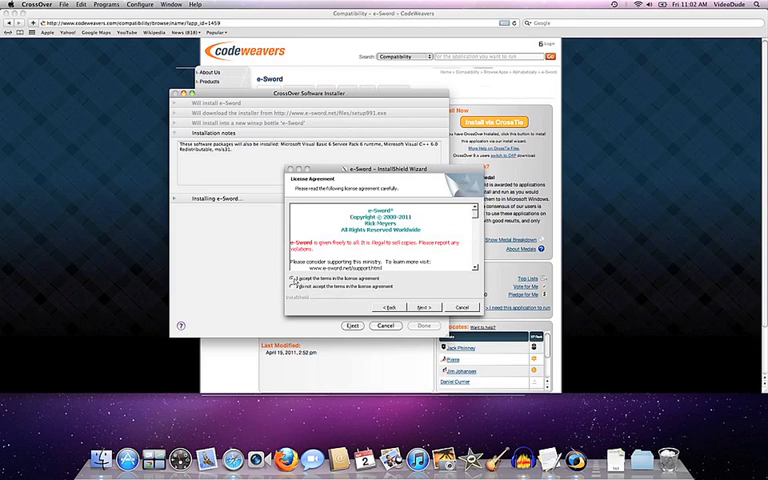
pyautogui.click(422, 306)
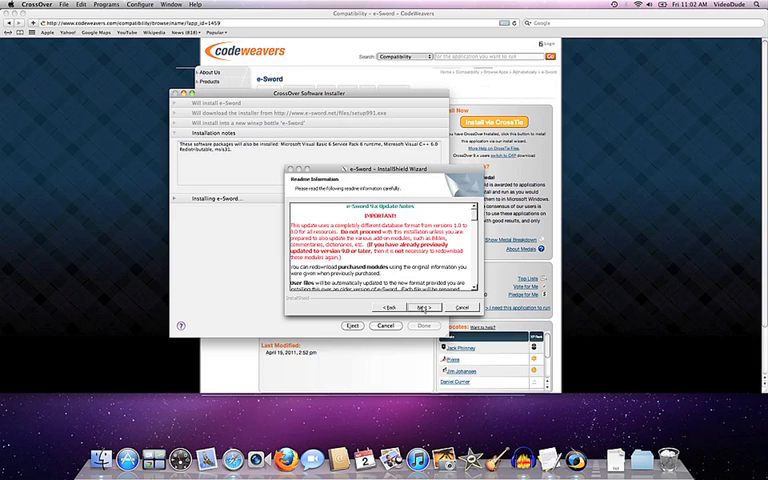
pyautogui.click(424, 308)
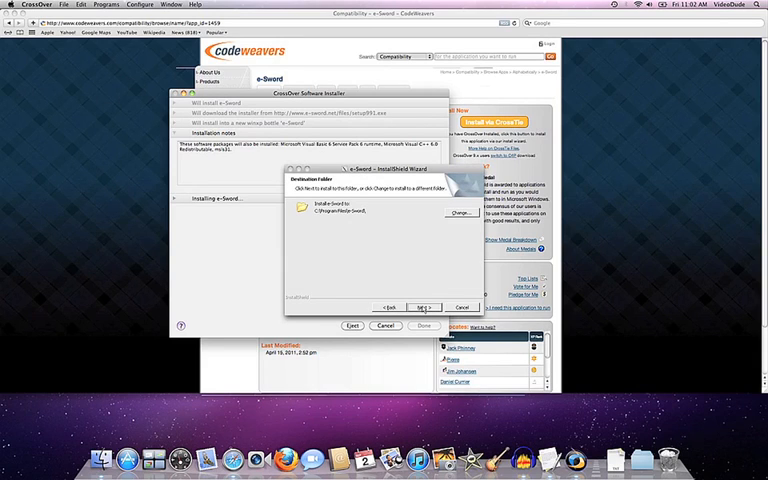
pyautogui.click(424, 308)
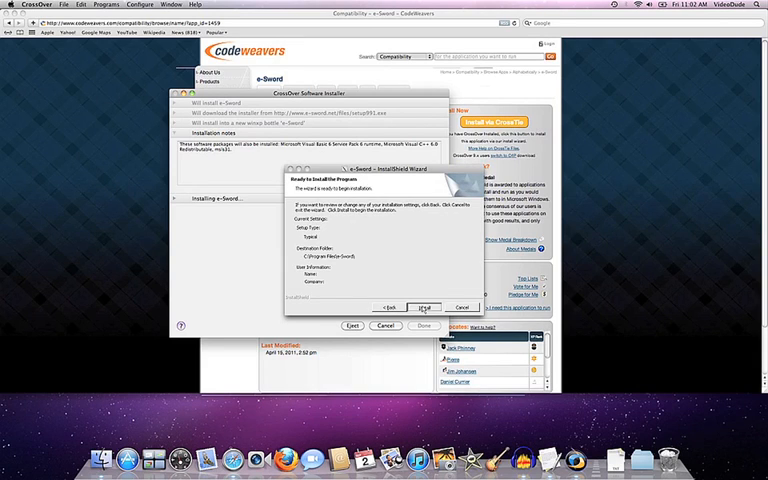
pyautogui.click(424, 308)
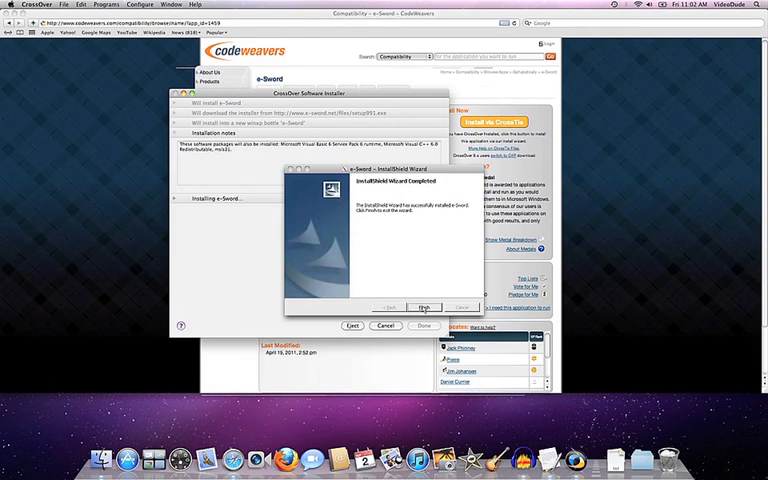
pyautogui.click(424, 306)
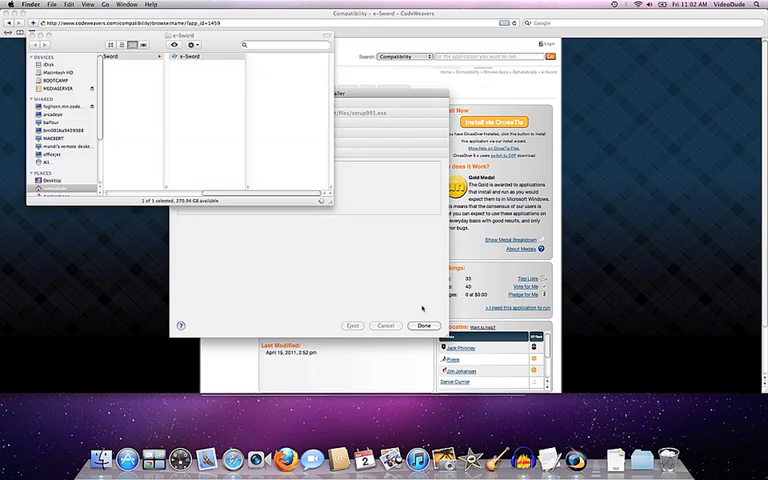
# Bring the CrossOver Software Installer forward and confirm Done on Installation Complete.
pyautogui.click(188, 56)
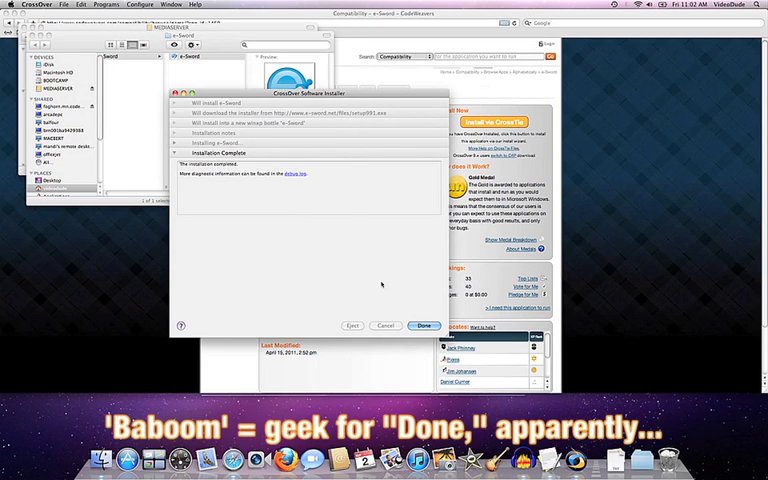
pyautogui.click(424, 324)
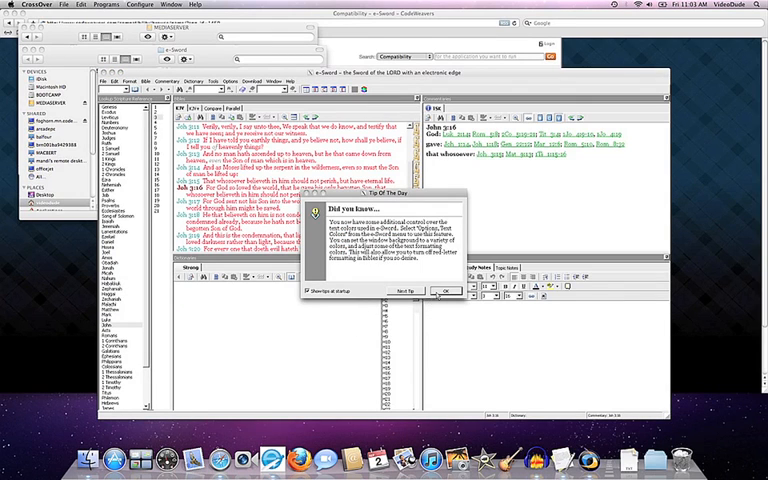
# Dismiss e-Sword's 'Did you know...' startup tip and switch back to Safari.
pyautogui.click(444, 292)
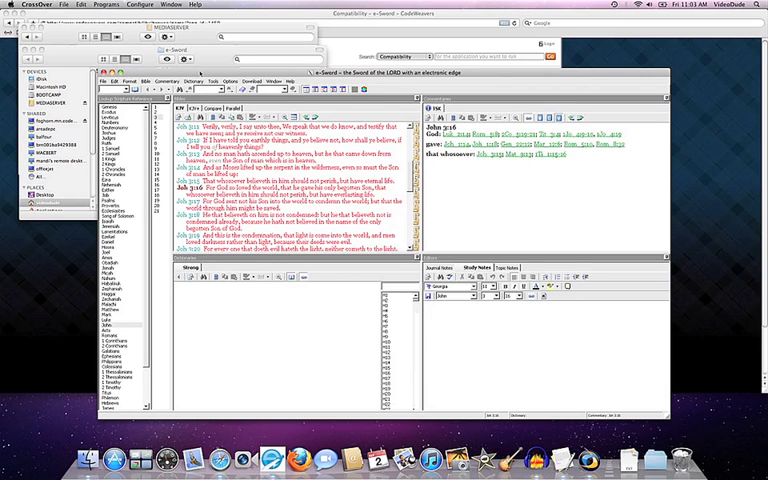
pyautogui.click(78, 48)
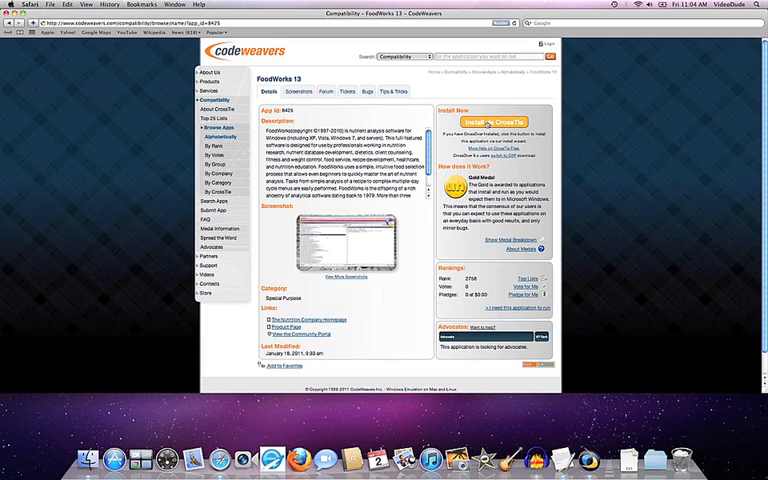
# Start FoodWorks 13 via CrossTie, choose FW13download.exe as the installer file, and expand the bottle section.
pyautogui.click(488, 122)
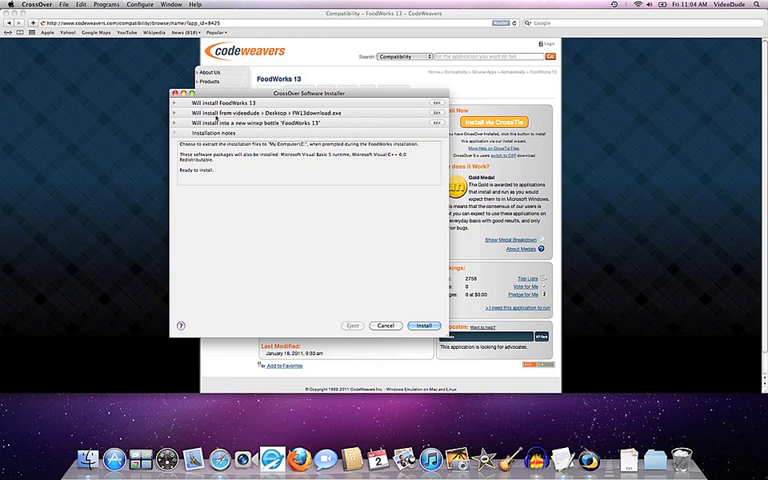
pyautogui.click(176, 112)
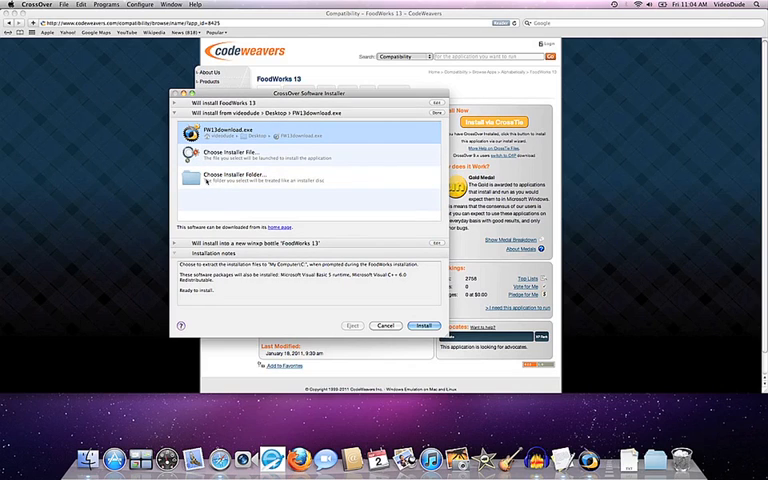
pyautogui.click(240, 152)
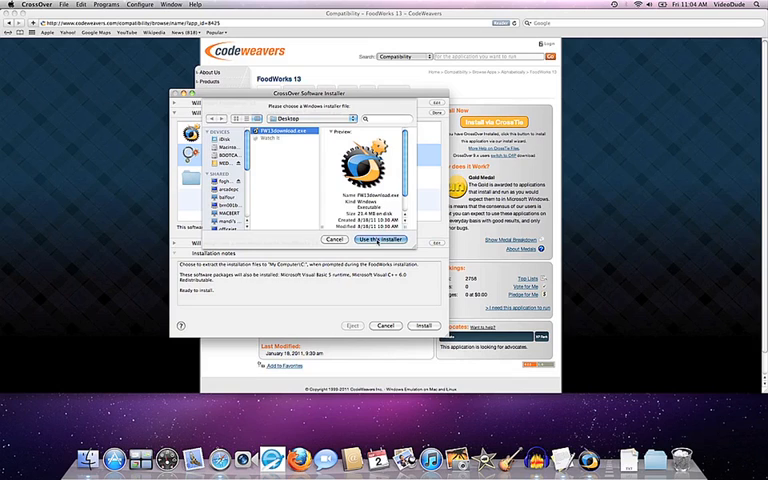
pyautogui.click(380, 240)
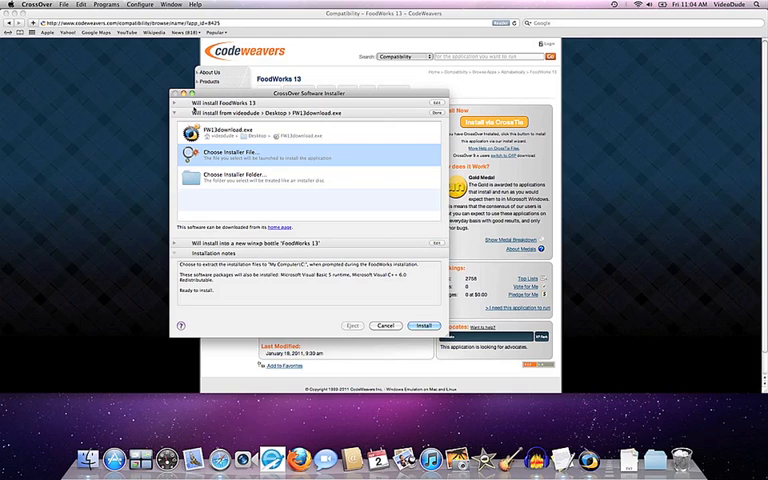
pyautogui.click(176, 102)
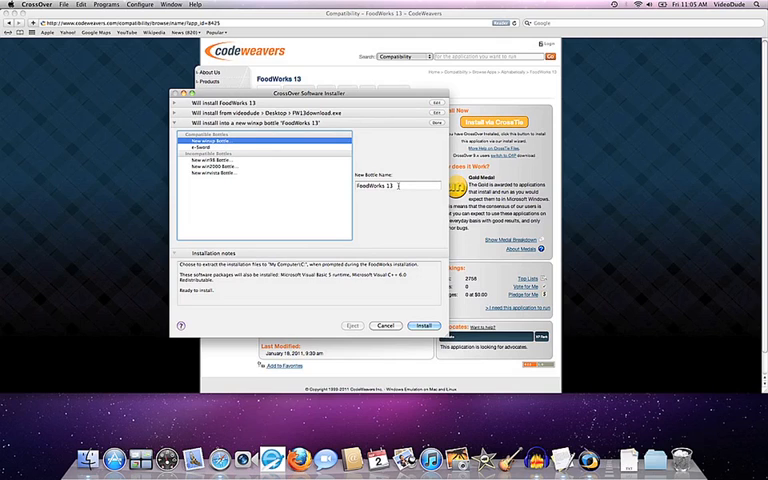
# Launch the FoodWorks 13 install, approve the IE8 runtime, and let the self-extractor proceed.
pyautogui.click(424, 324)
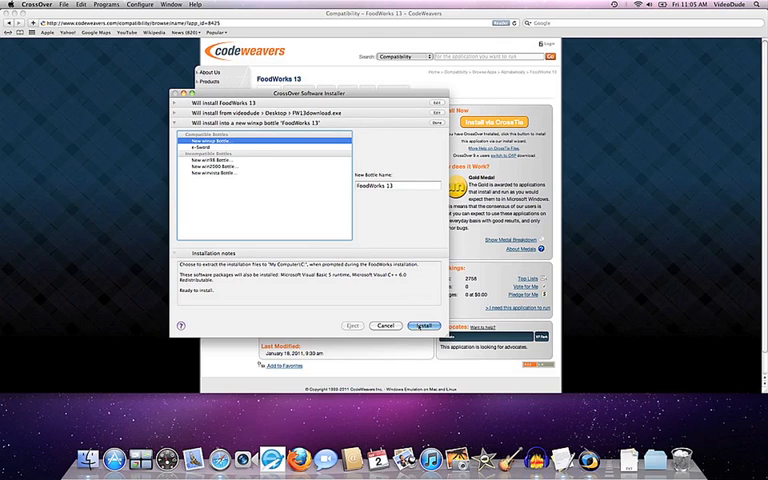
pyautogui.click(422, 324)
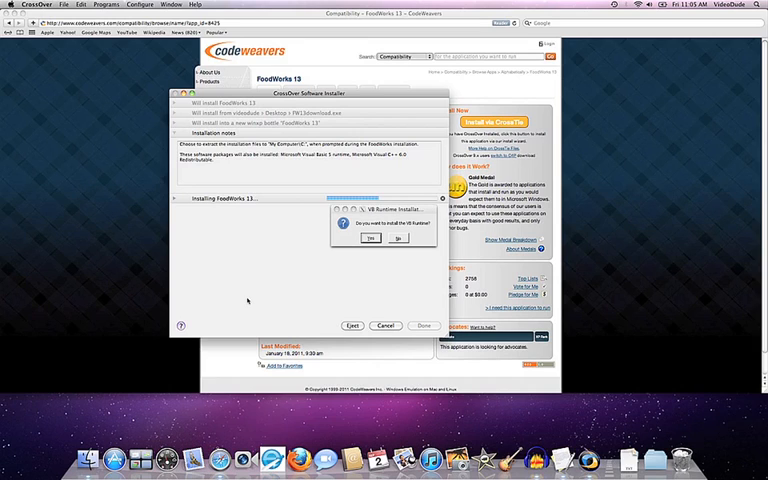
pyautogui.click(370, 238)
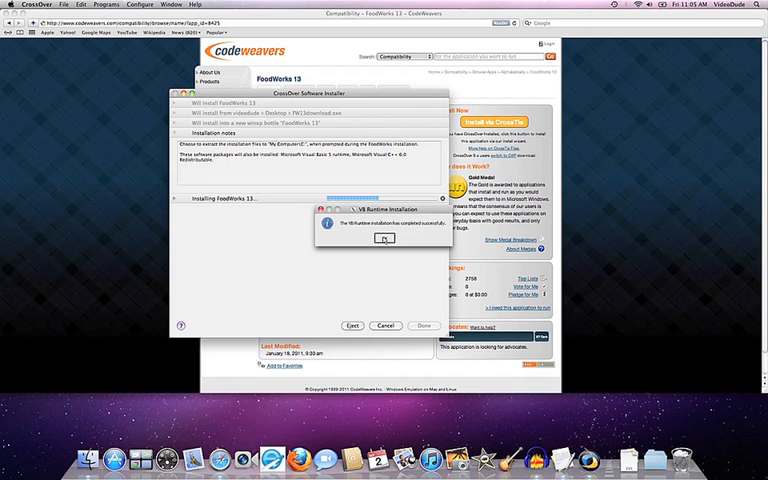
pyautogui.click(384, 240)
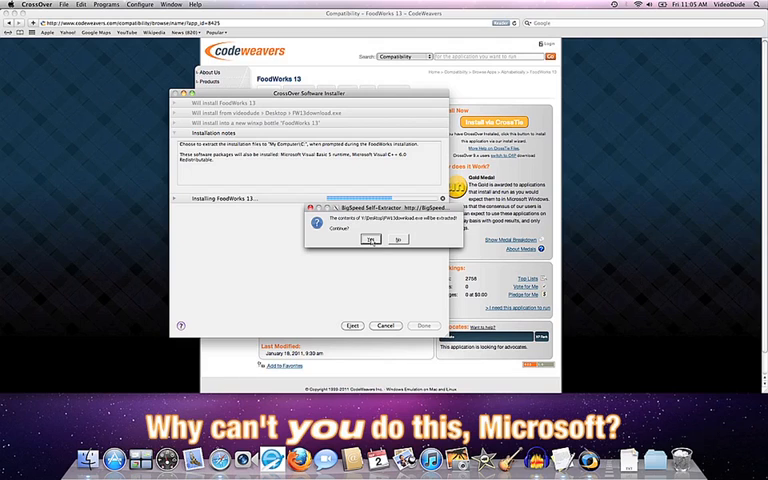
pyautogui.click(372, 240)
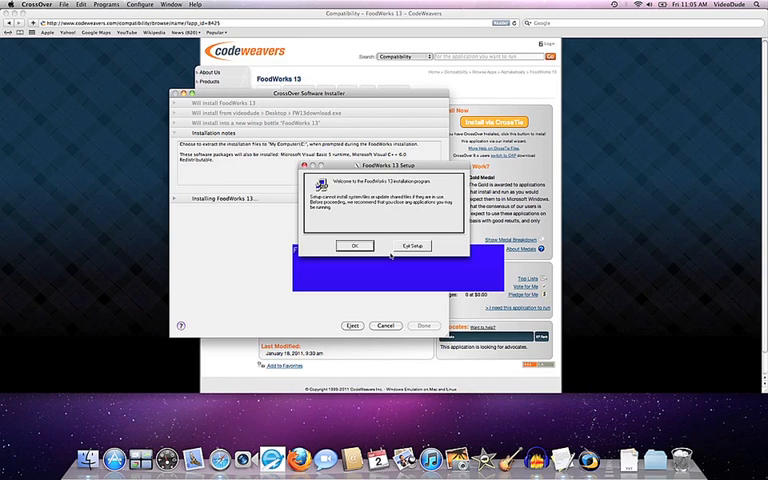
pyautogui.moveTo(404, 216)
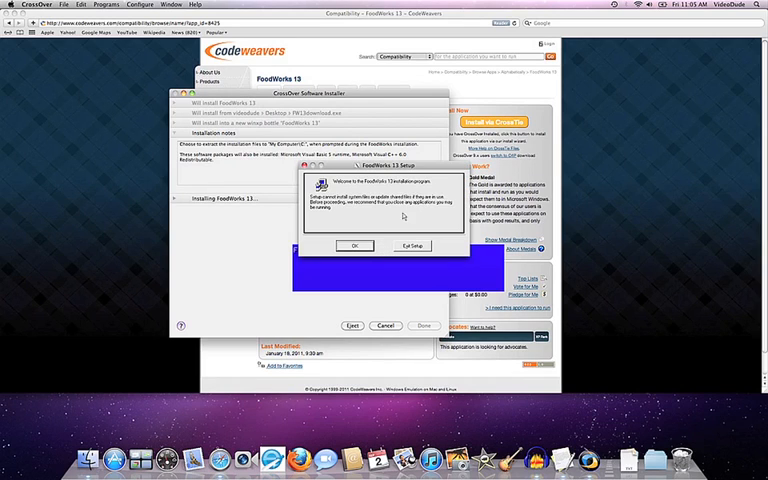
# Install FoodWorks into the default C:\Program Files\FW13 folder and acknowledge success.
pyautogui.click(354, 244)
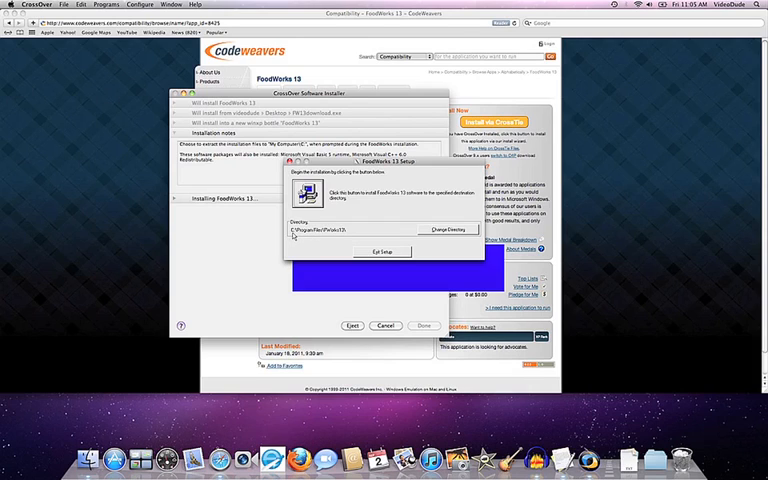
pyautogui.moveTo(348, 236)
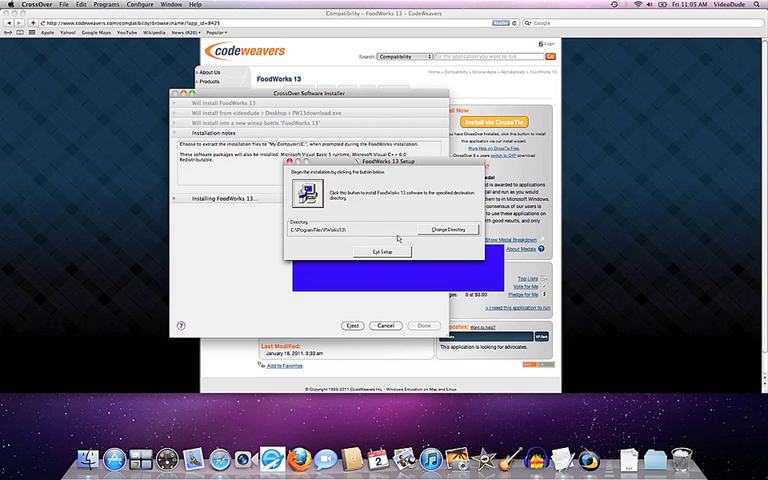
pyautogui.moveTo(398, 236)
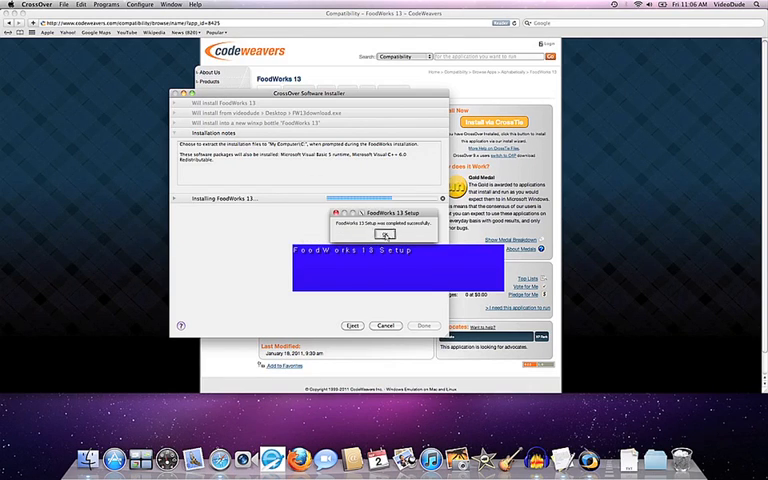
pyautogui.click(384, 232)
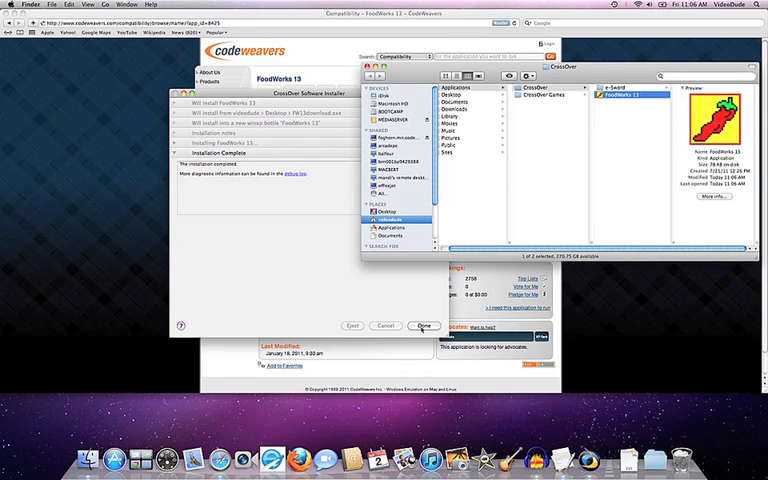
# Close the finished CrossOver installer and launch FoodWorks 13 past its start-up screen.
pyautogui.click(424, 326)
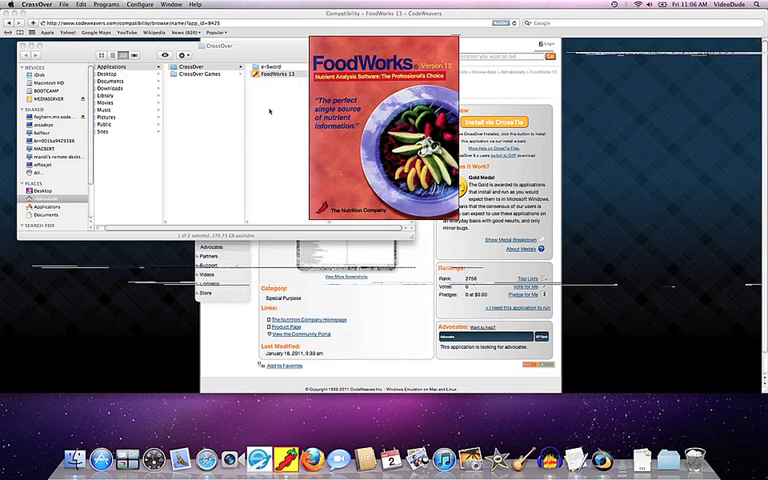
pyautogui.click(284, 72)
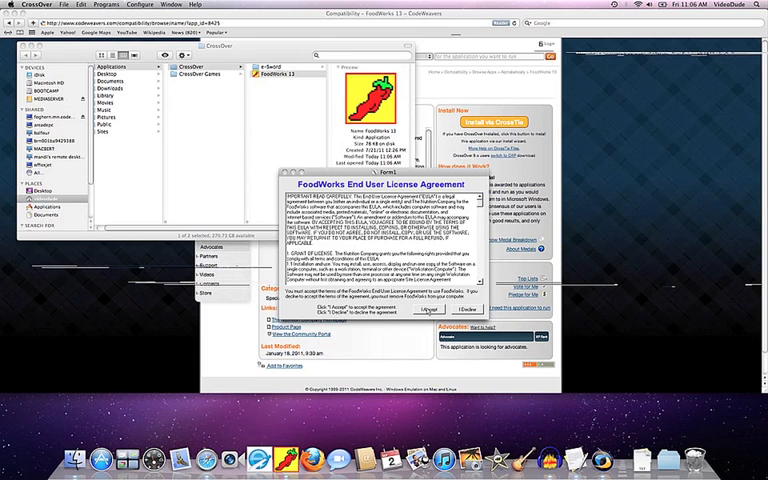
# Accept the FoodWorks 13 End User License Agreement so the serial number prompt appears.
pyautogui.click(428, 308)
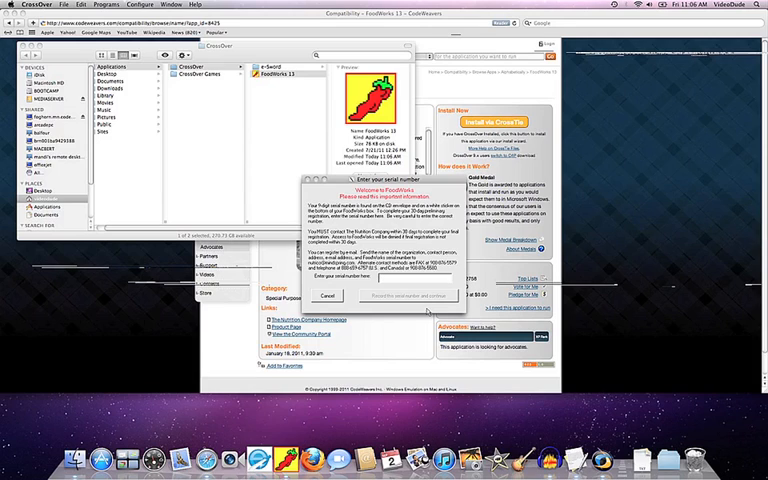